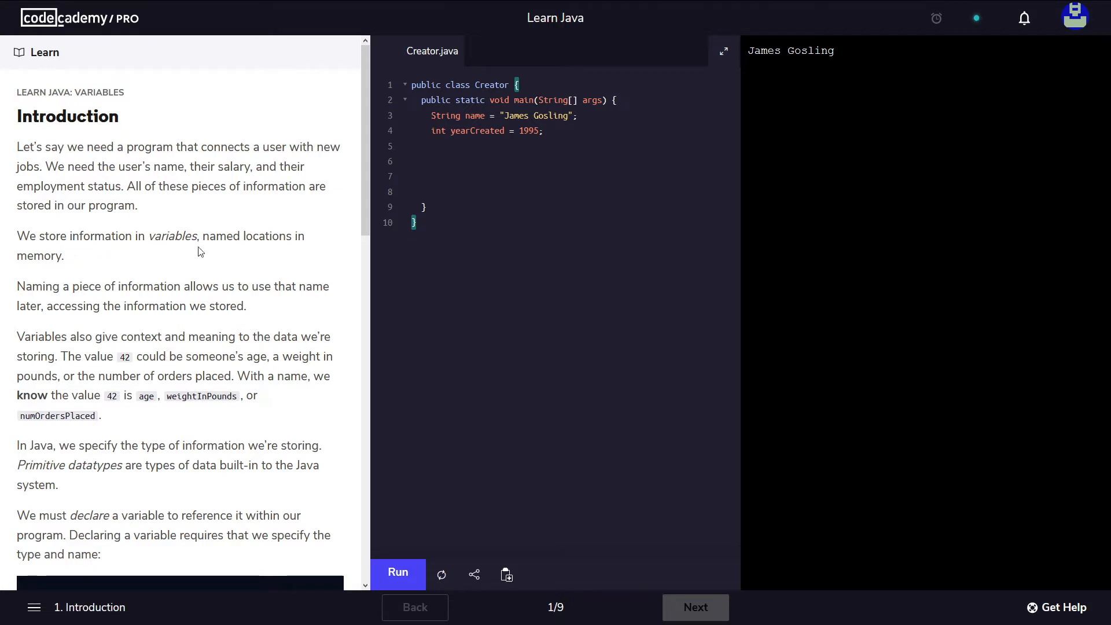
pyautogui.moveTo(277, 254)
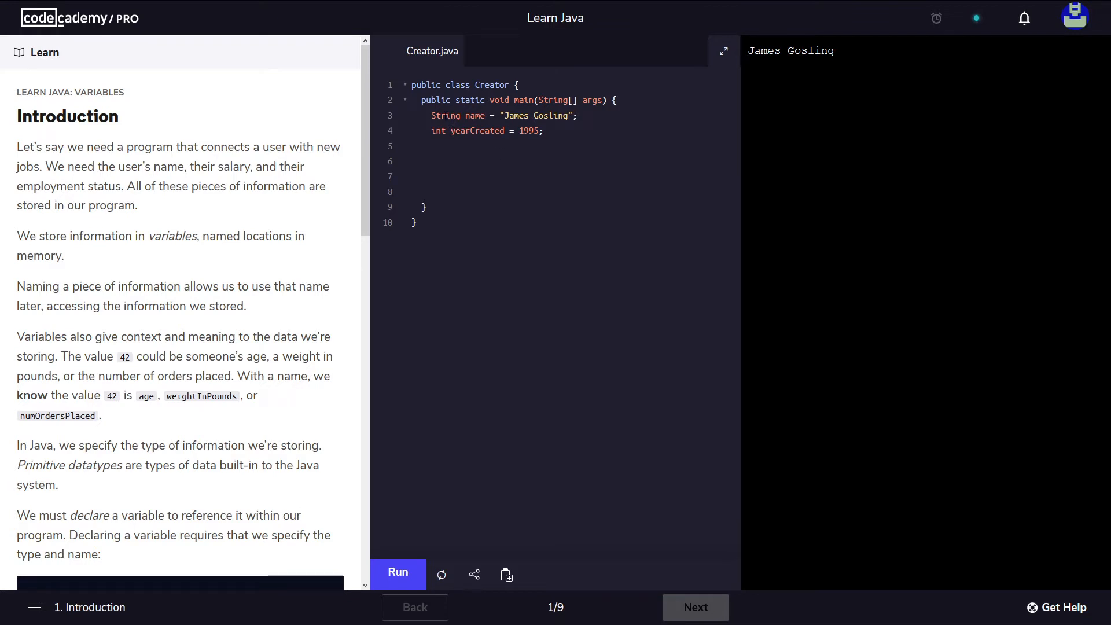
# Review the name and yearCreated declarations on lines 3-4 of Creator.java
pyautogui.click(502, 116)
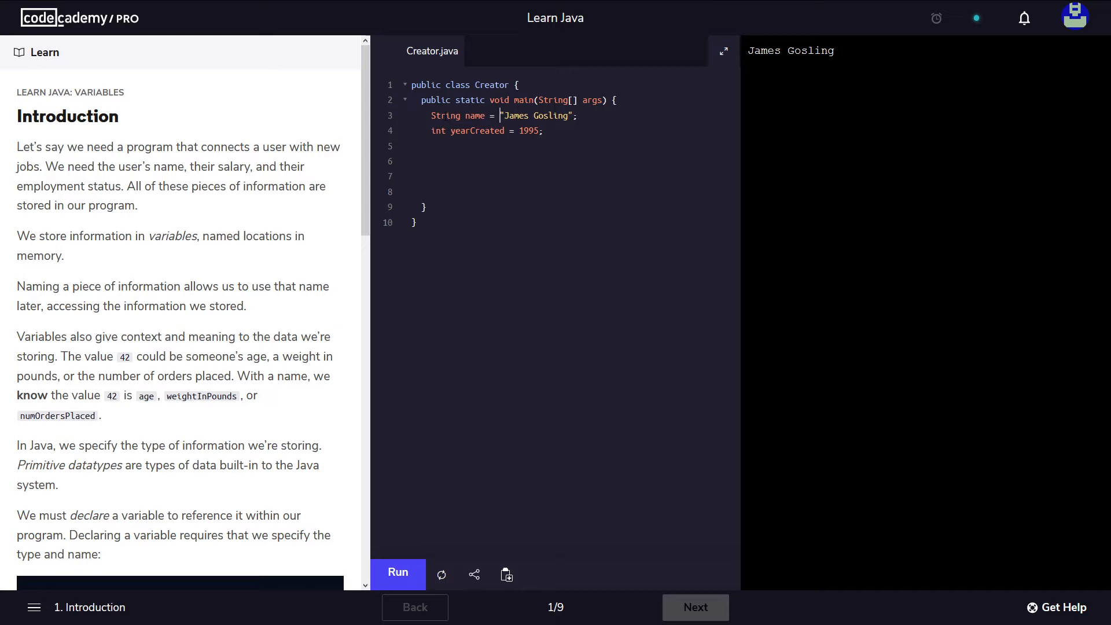
pyautogui.doubleClick(445, 116)
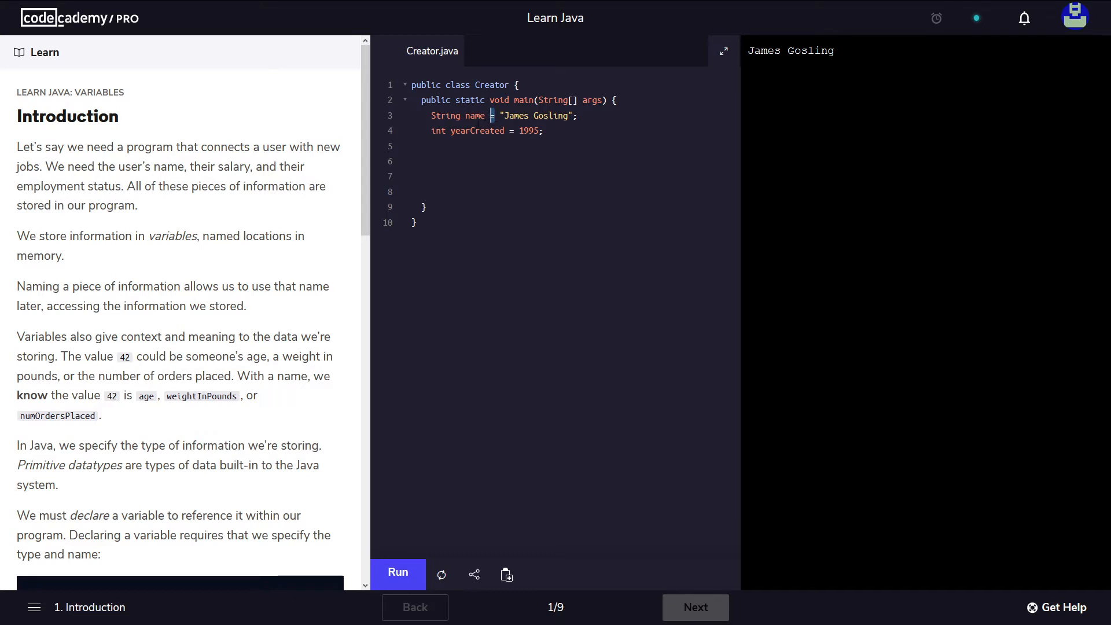
pyautogui.doubleClick(474, 116)
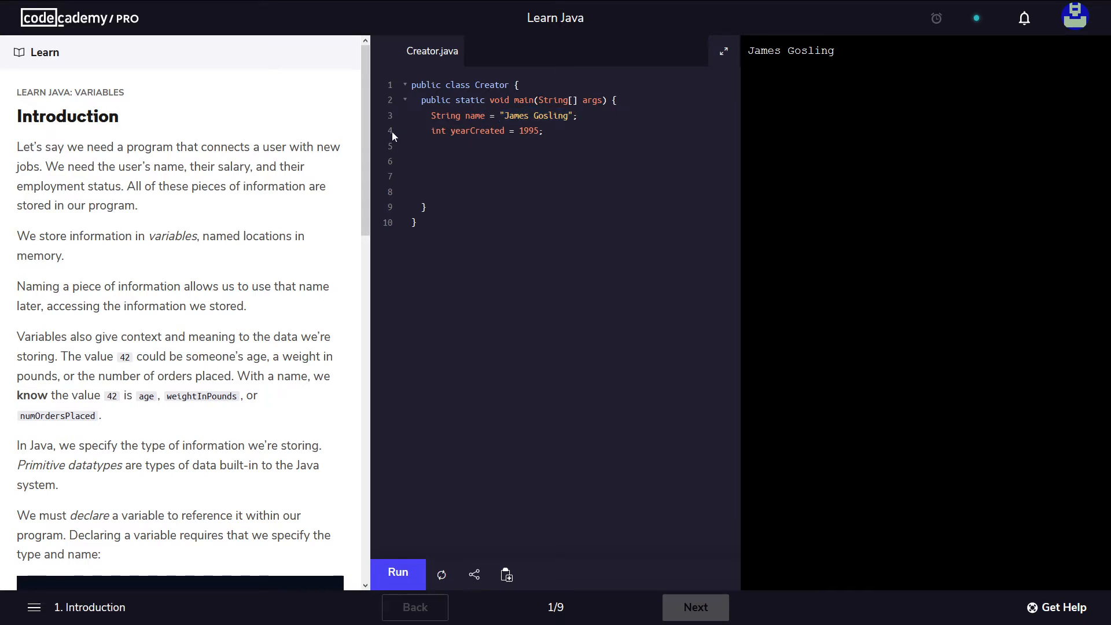
pyautogui.doubleClick(437, 131)
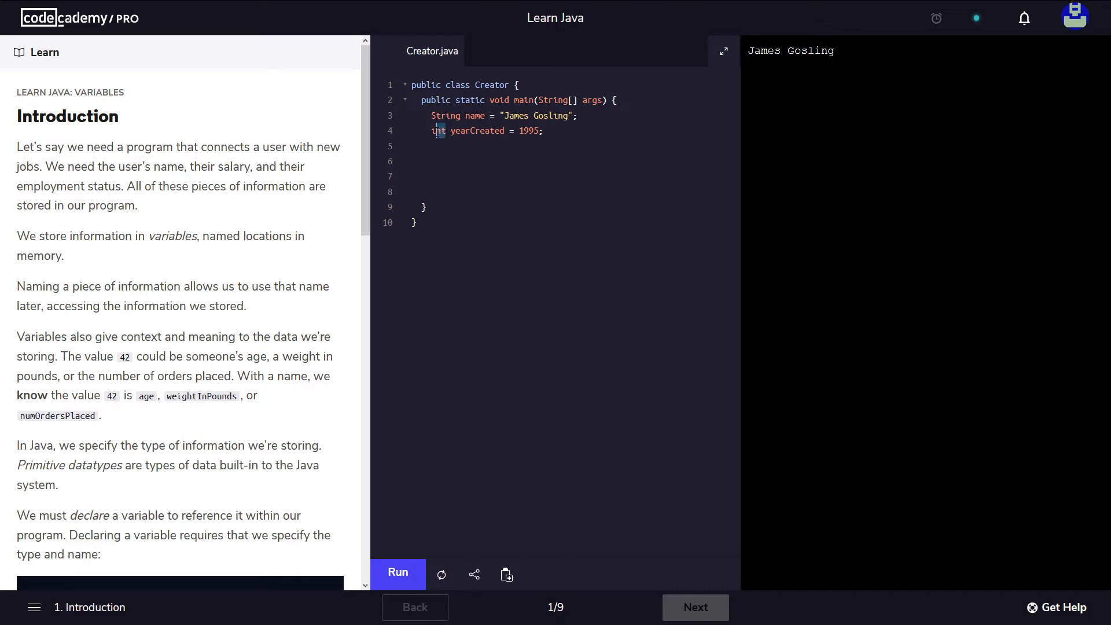
pyautogui.doubleClick(438, 130)
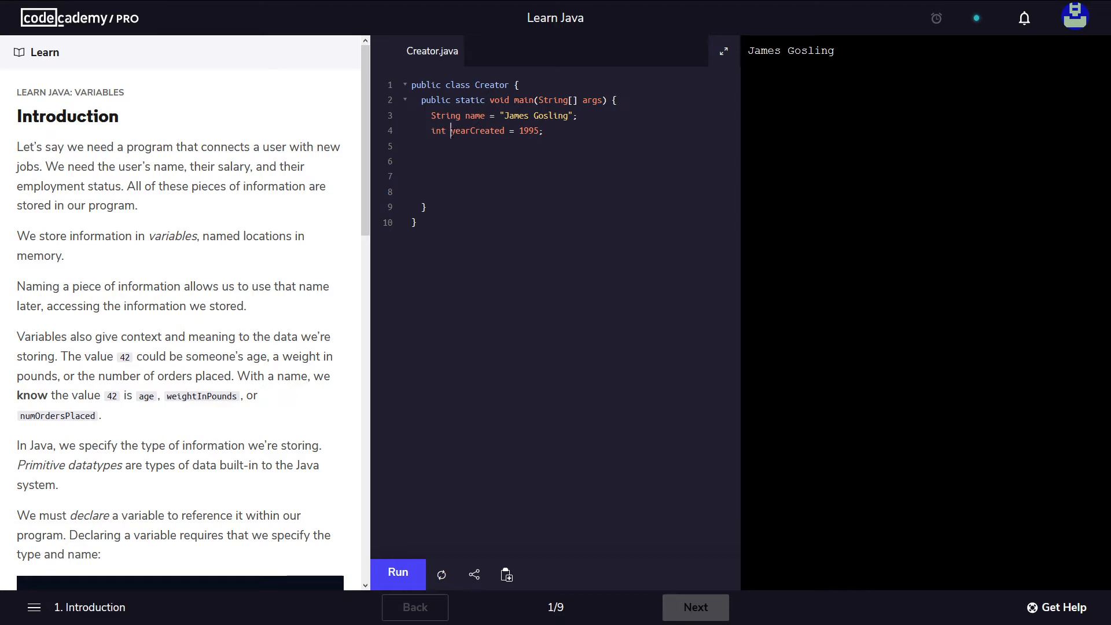
pyautogui.doubleClick(478, 131)
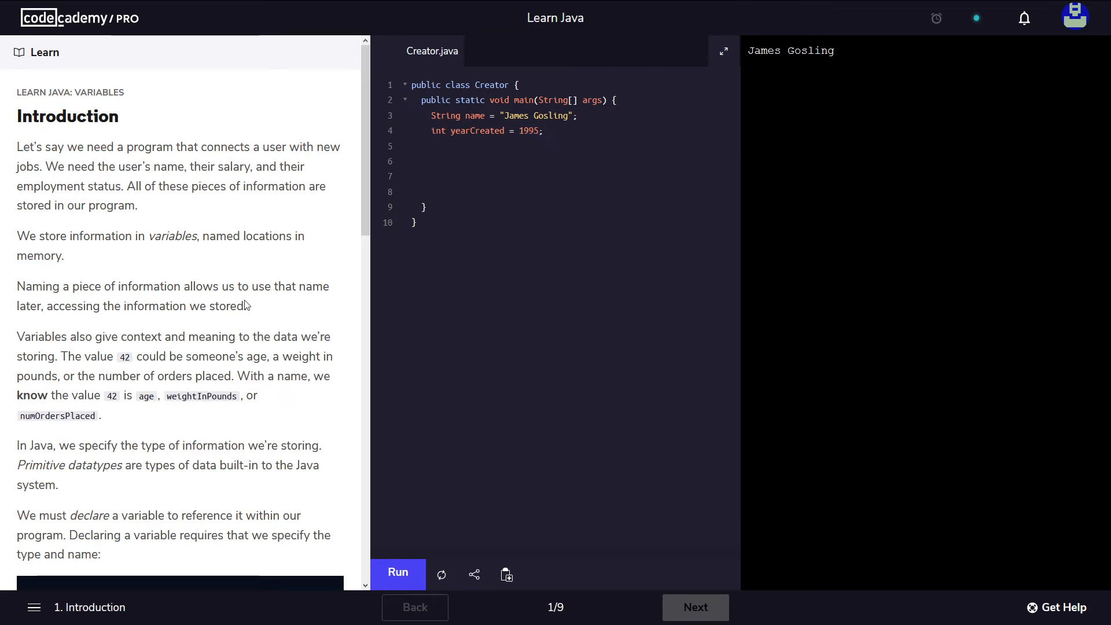
# Scroll the Learn panel to the Instructions and place the cursor on empty line 6 in main
pyautogui.scroll(-3)
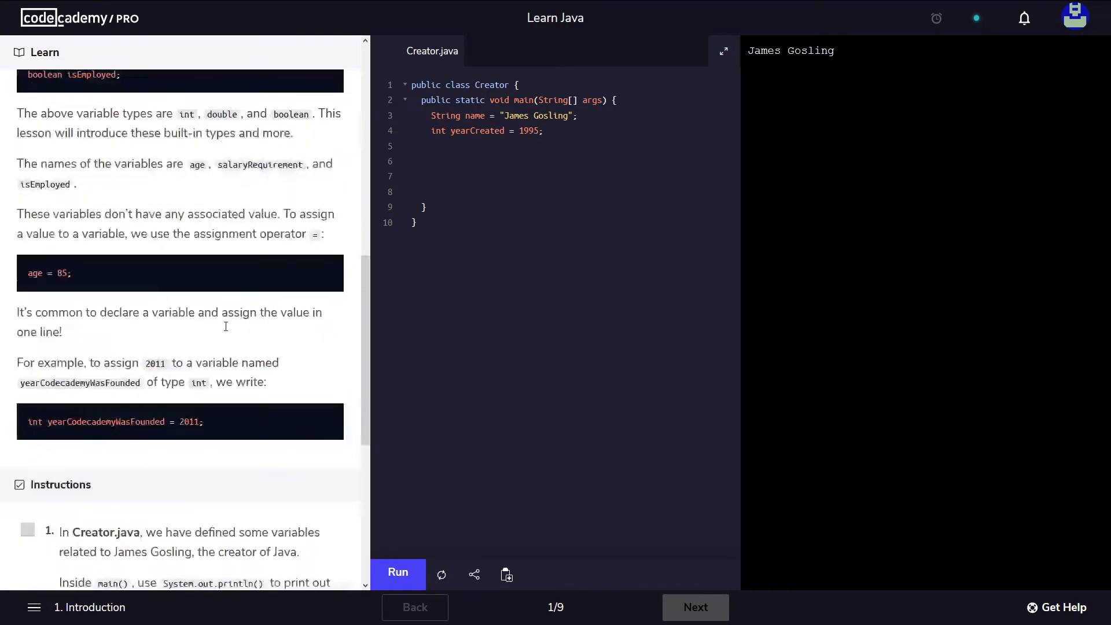
pyautogui.scroll(-3)
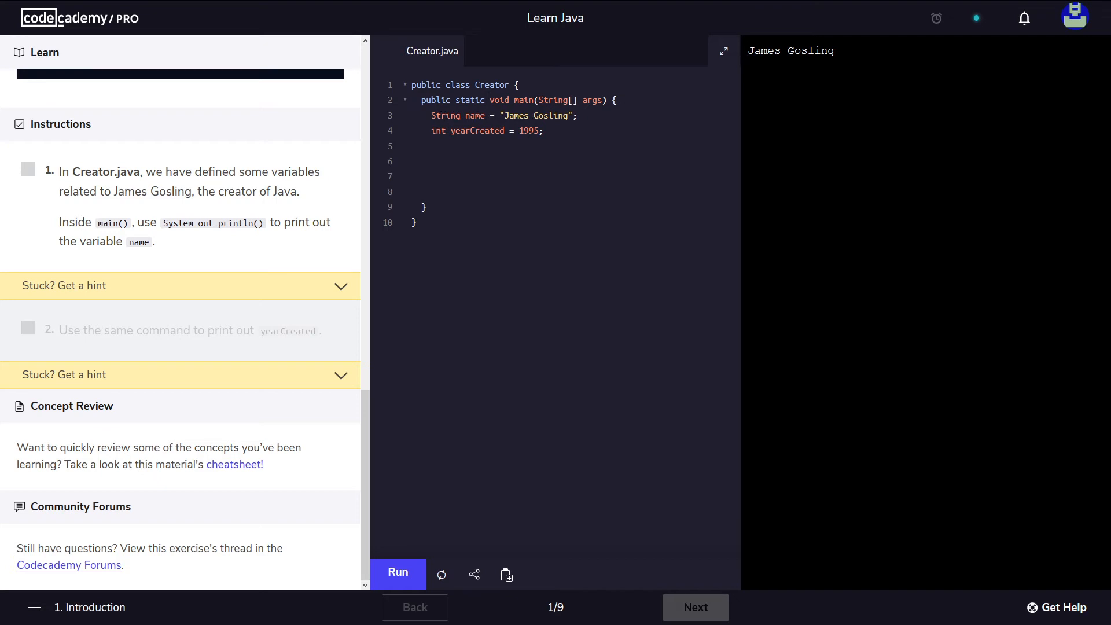
pyautogui.doubleClick(537, 116)
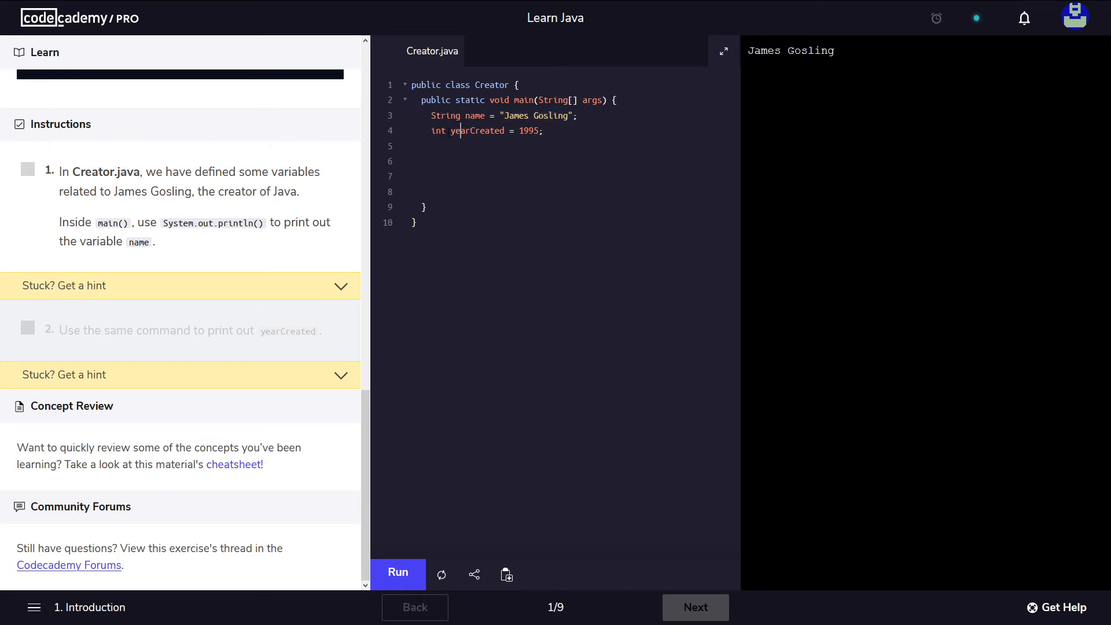
pyautogui.doubleClick(477, 131)
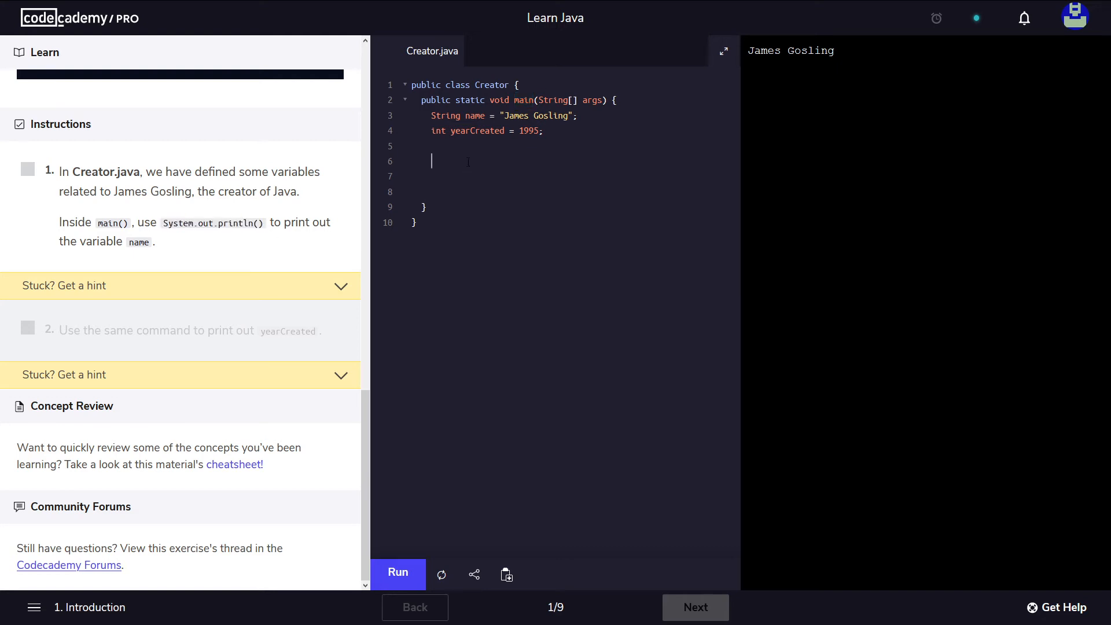
# Add System.out.println(name); on line 6 and run it so James Gosling prints
pyautogui.write('System.out.println()')
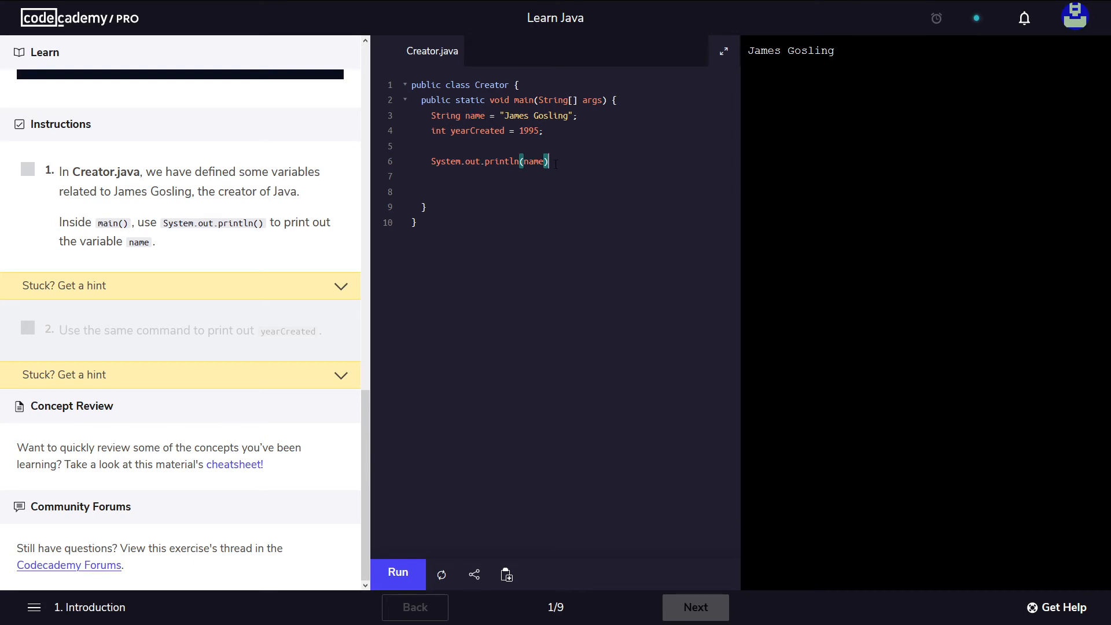
pyautogui.write(';')
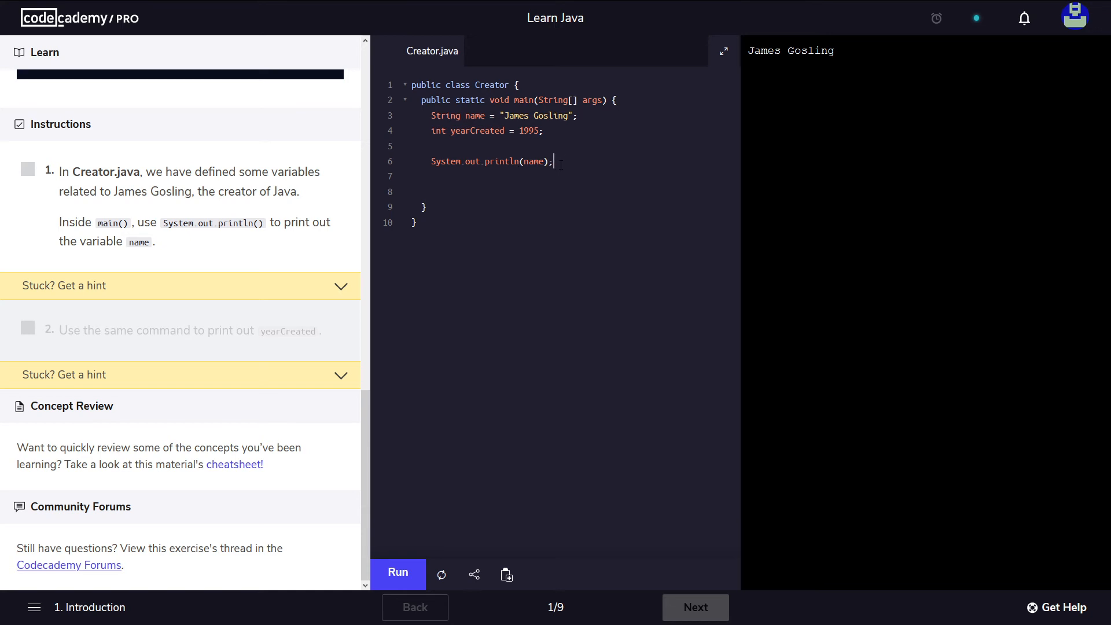
pyautogui.click(397, 573)
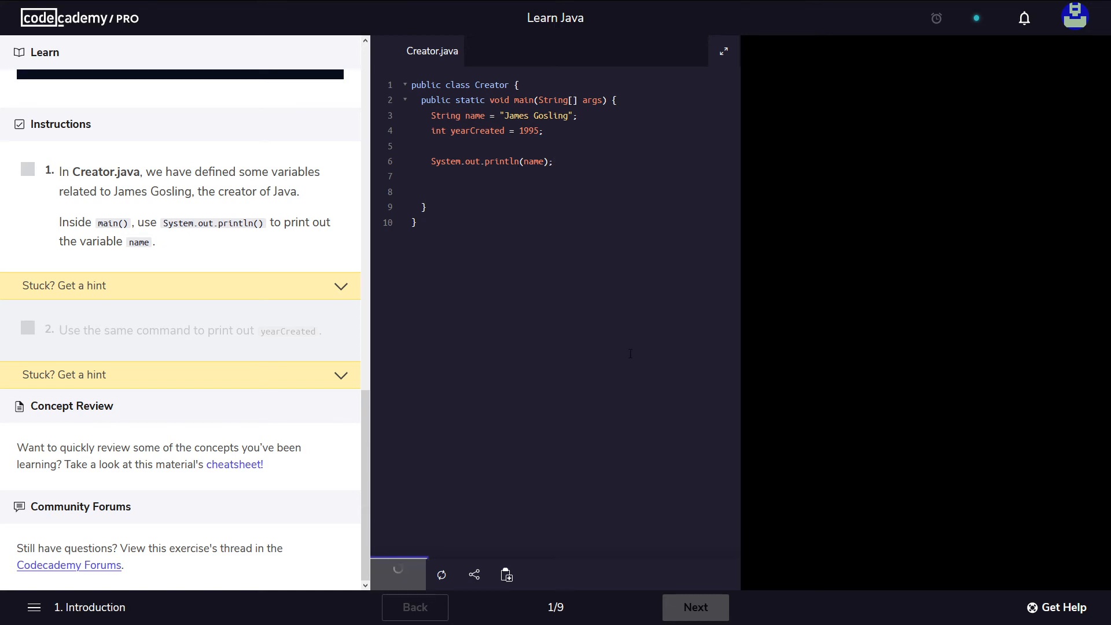
pyautogui.click(397, 573)
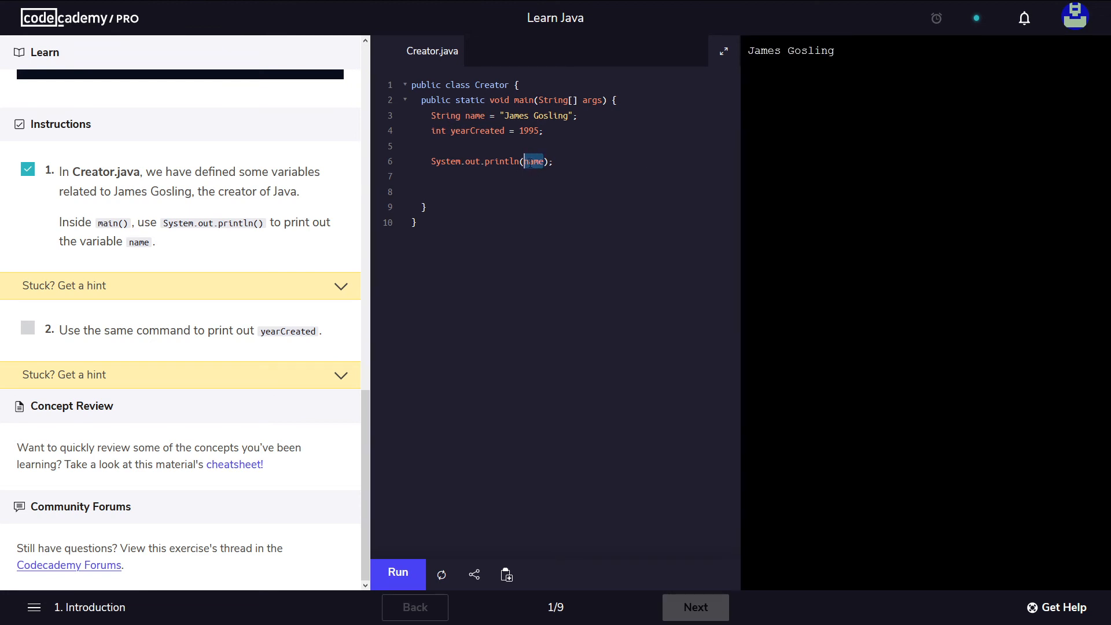
pyautogui.moveTo(254, 297)
pyautogui.write('System.out.println()')
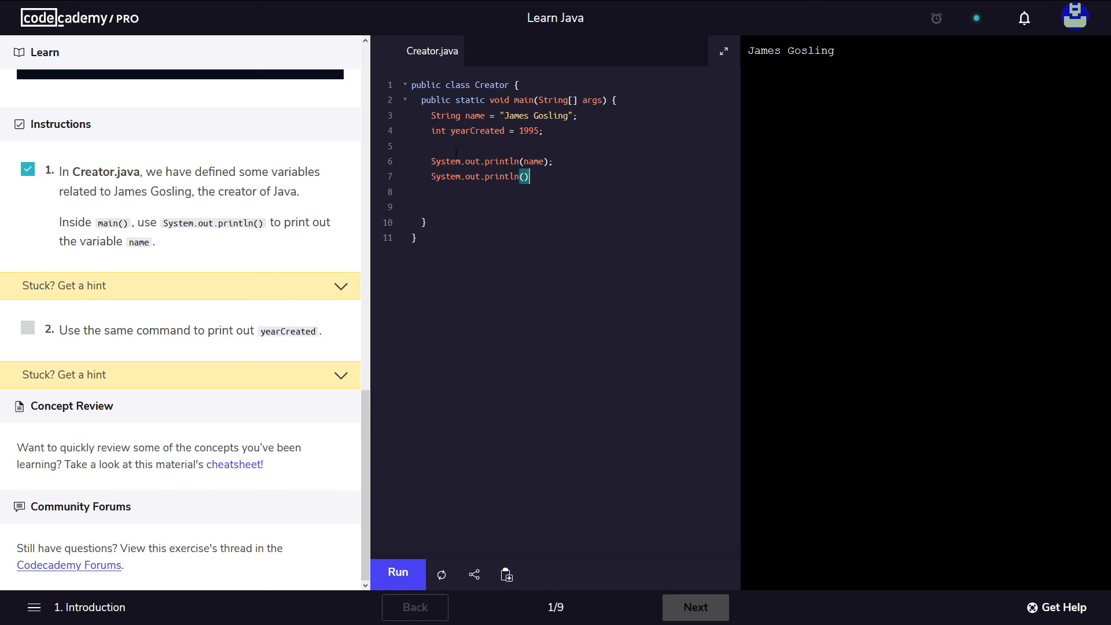
# Add System.out.println(yearCreated); on line 7 and run it so 1995 prints beneath James Gosling
pyautogui.doubleClick(475, 131)
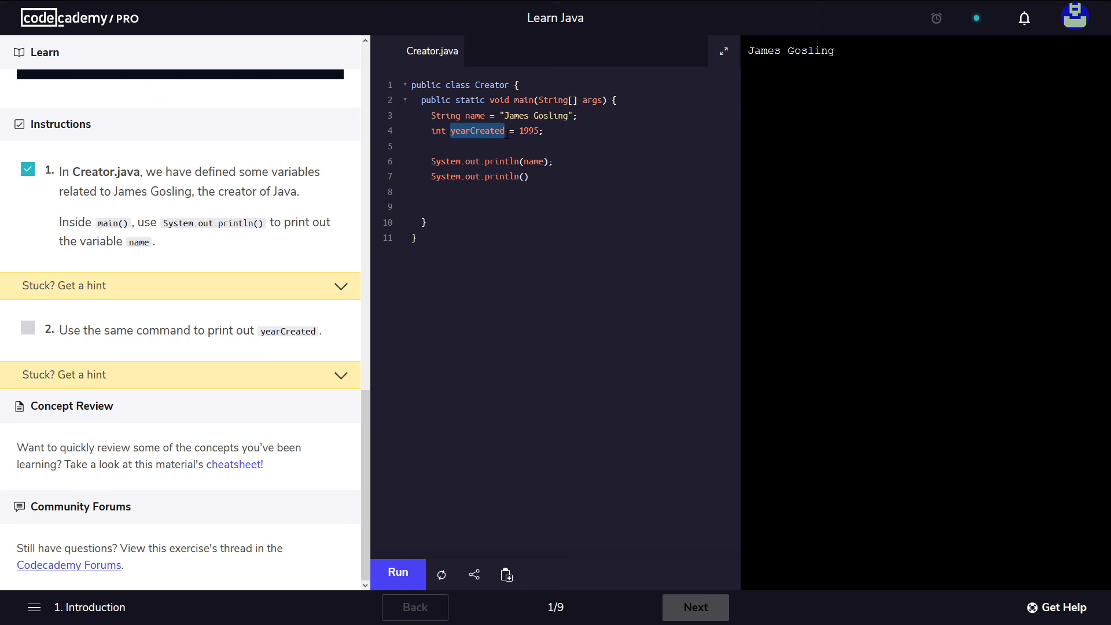
pyautogui.write('yearCreated')
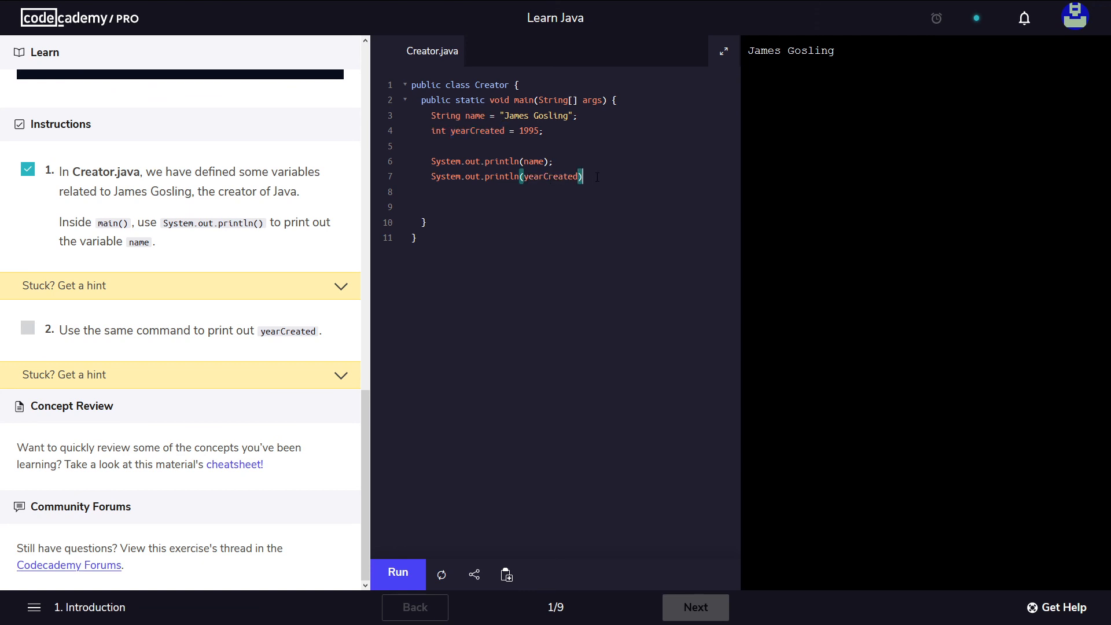
pyautogui.write(';')
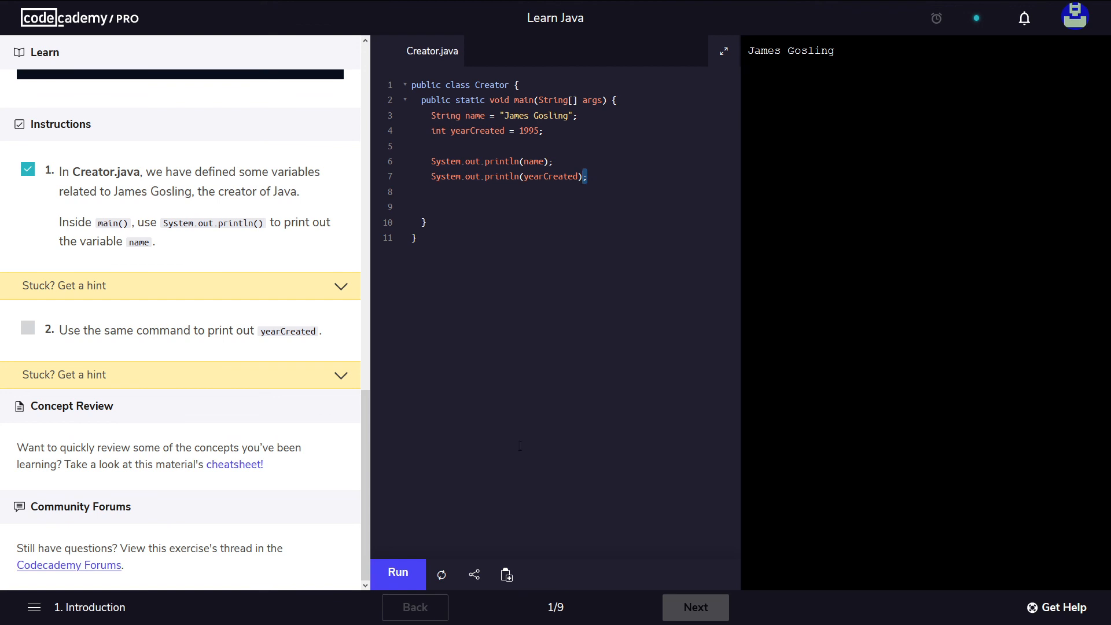
pyautogui.click(398, 573)
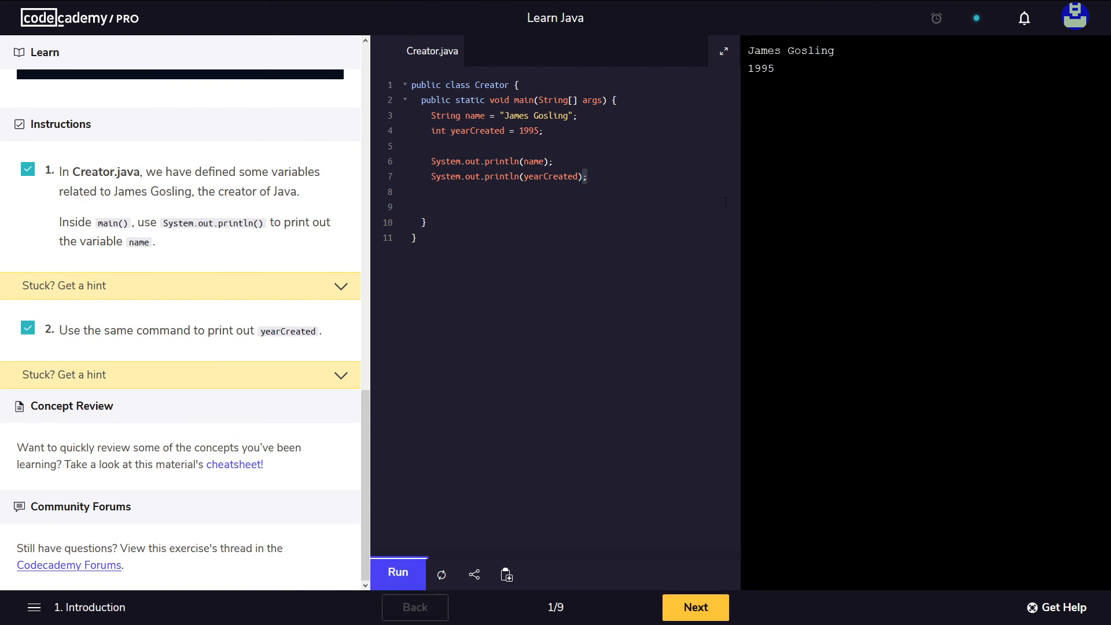
pyautogui.doubleClick(790, 50)
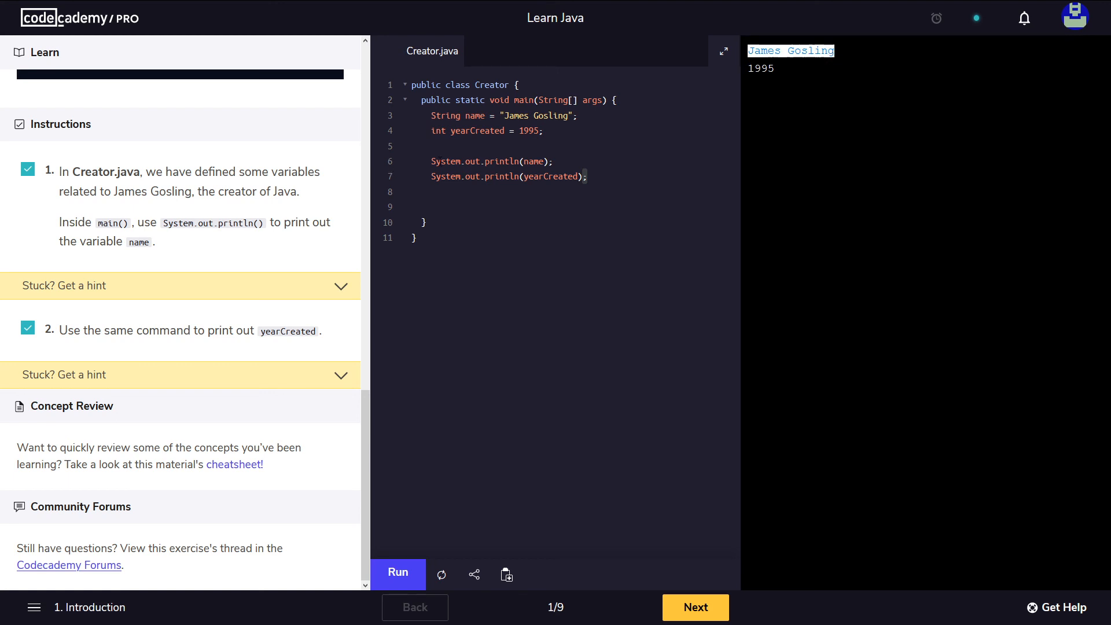
pyautogui.moveTo(781, 97)
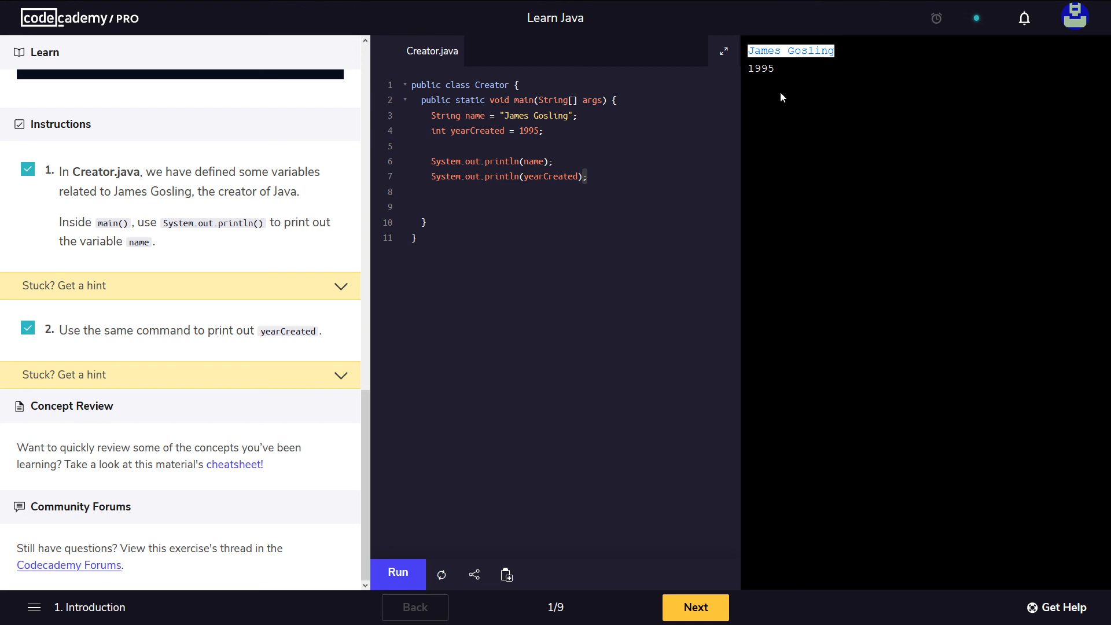